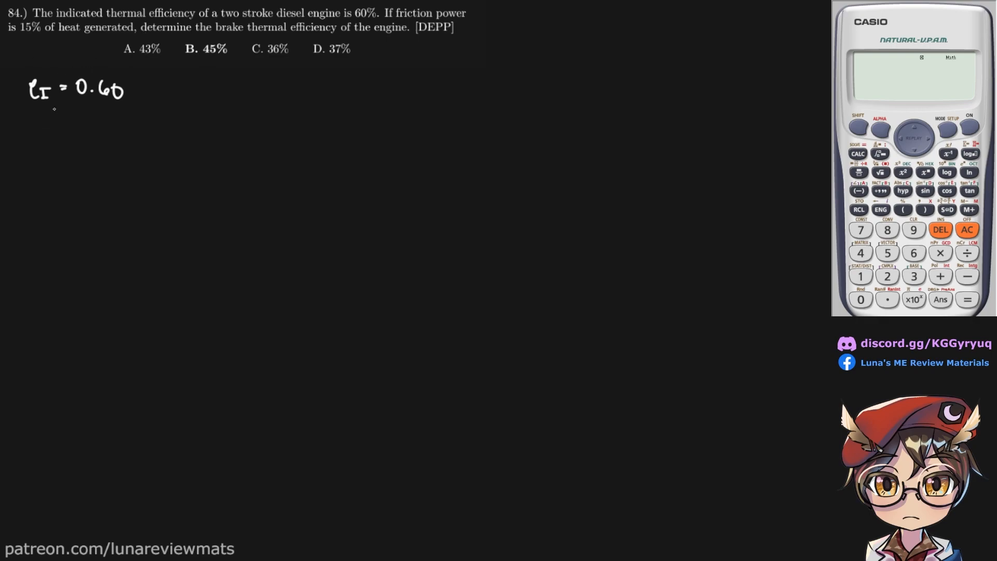
Write the givens eI = 0.60 and FP = 0.15QA, with brake efficiency eb marked unknown
text(FI)
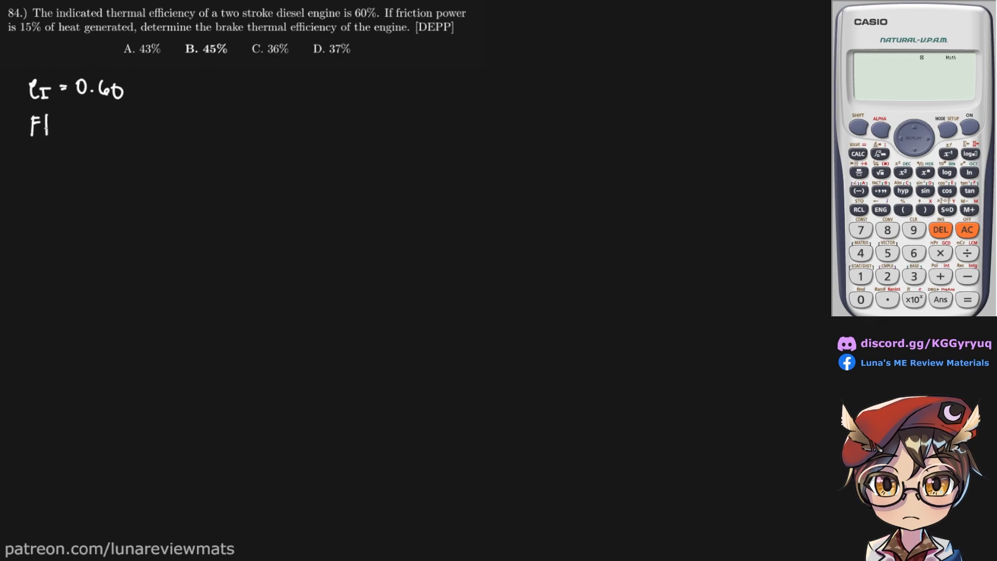
text(FP = 0.)
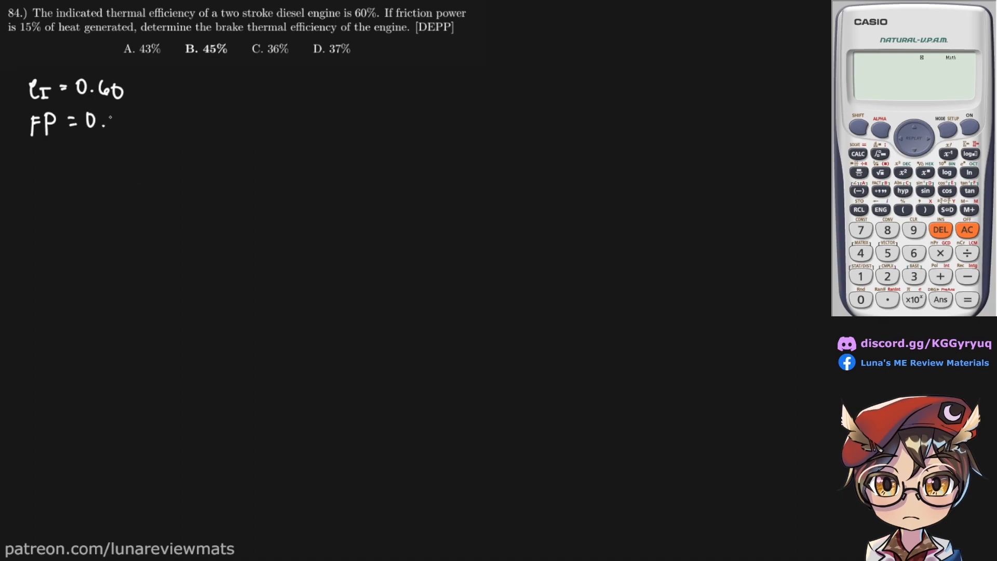
text(15)
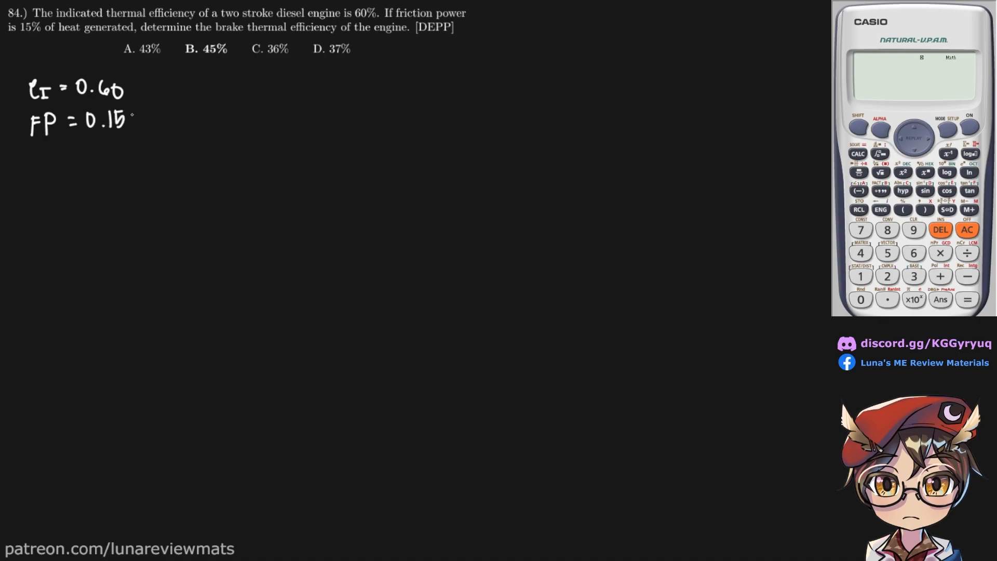
text(QA)
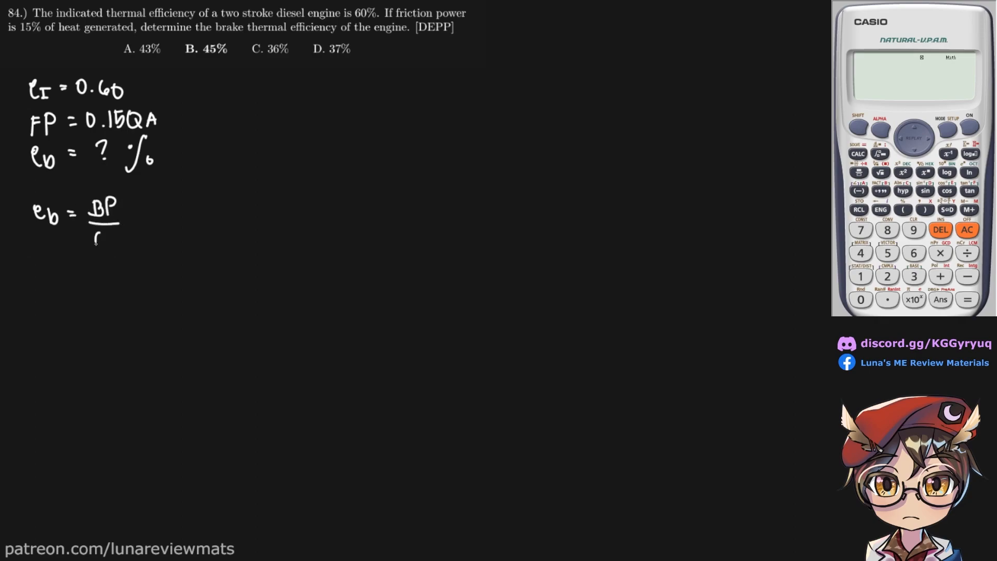
Write eb = BP/QA, eI = IP/QA and the relation BP = IP − FP
text(QA)
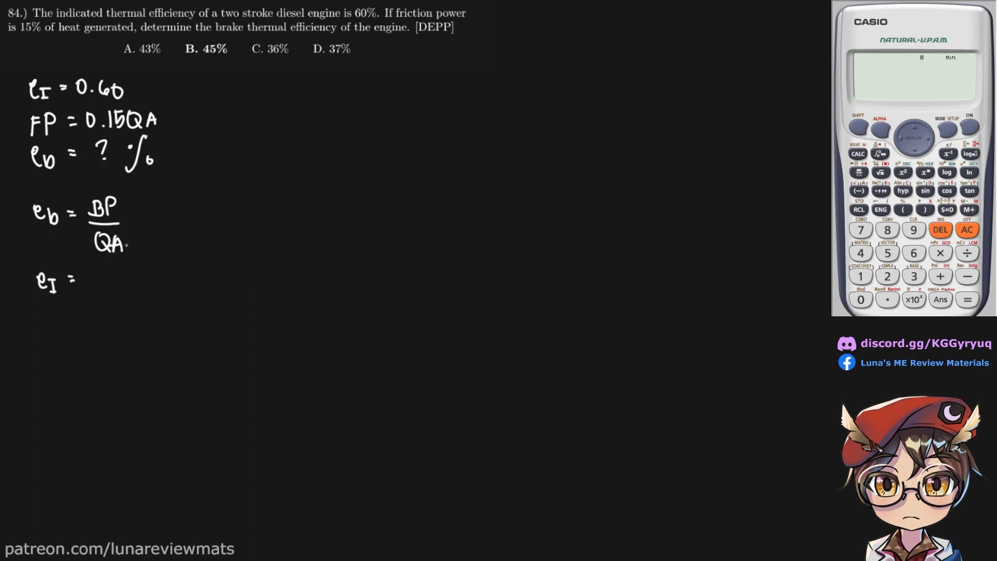
text(1)
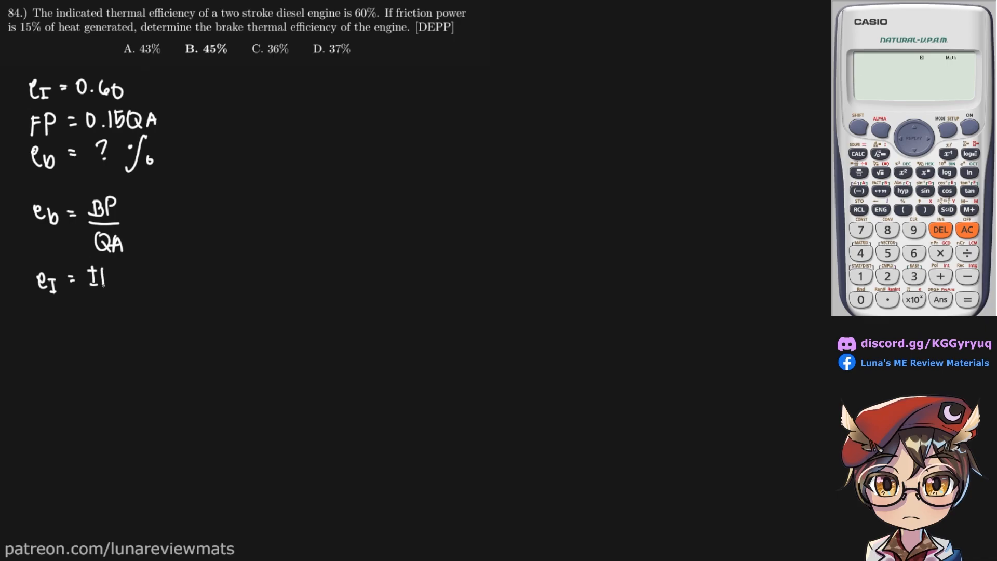
text(IP/QA)
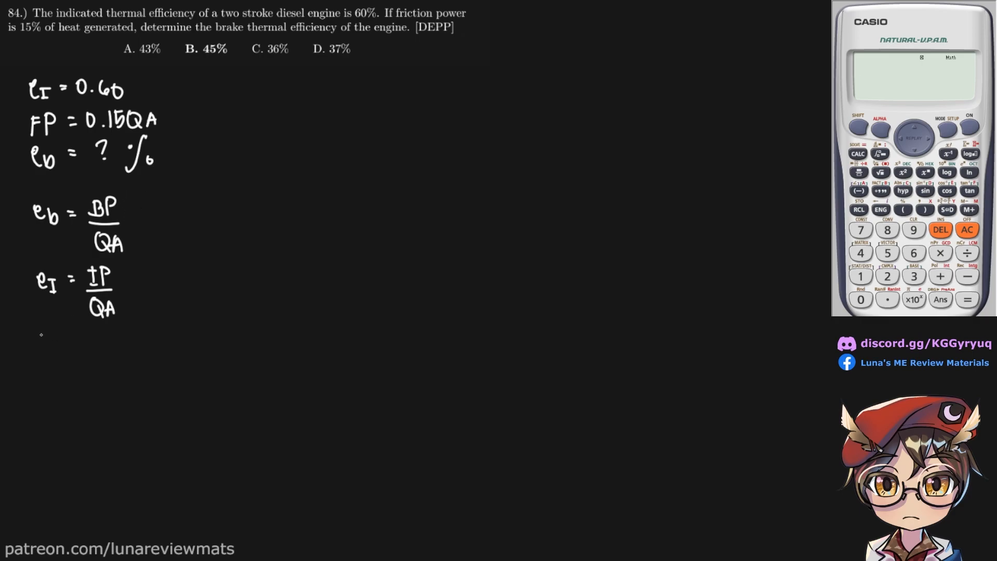
text(BP = IP -)
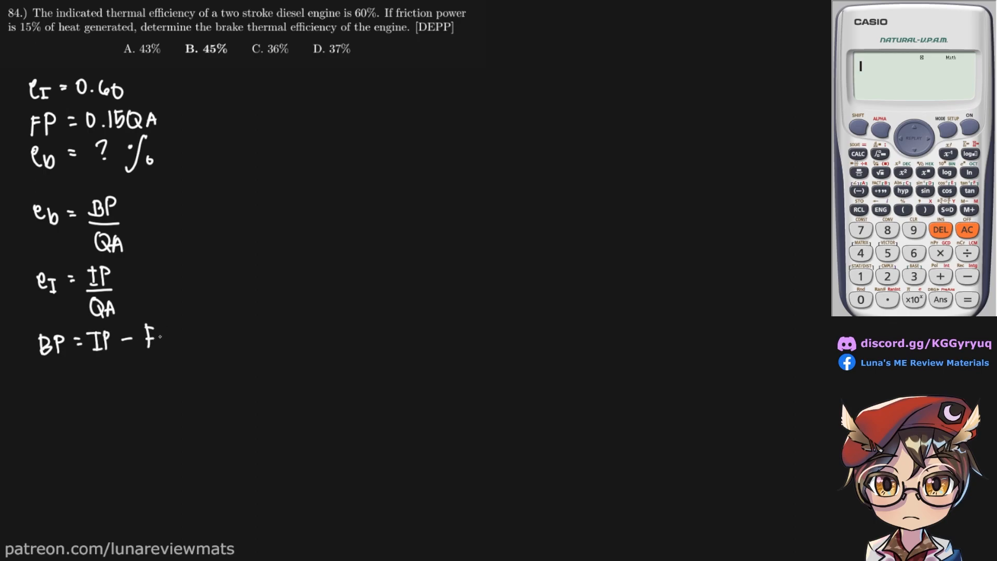
text(FP)
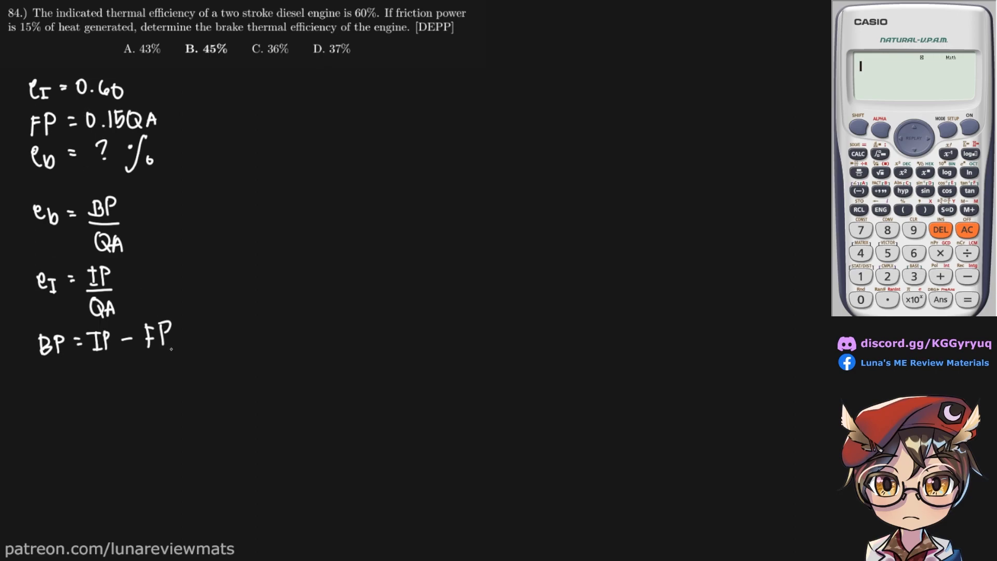
Substitute FP = 0.15QA and eI = 0.60 in red, deriving IP = 0.60QA into BP = IP − FP
drag(150, 344, 181, 308)
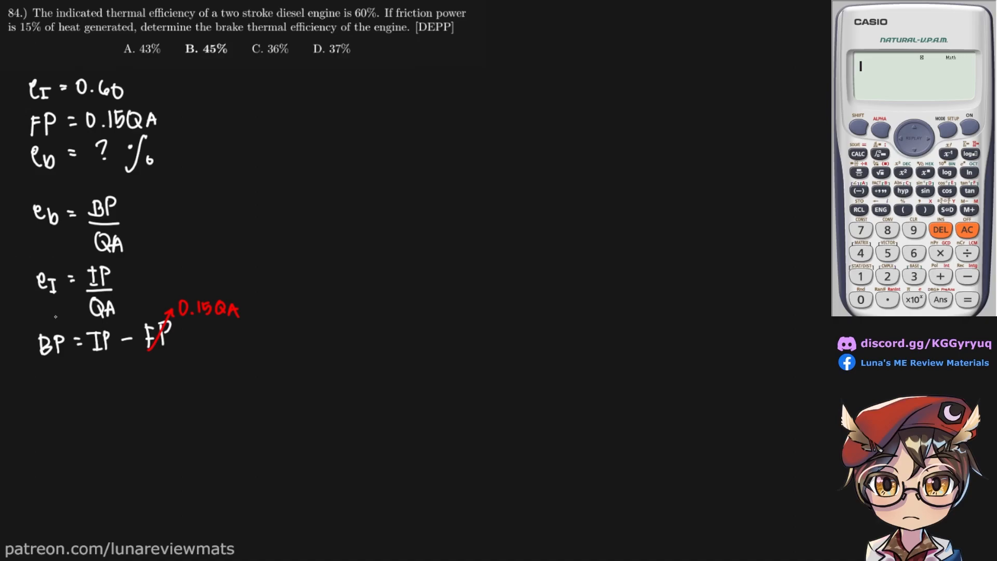
drag(38, 299, 61, 264)
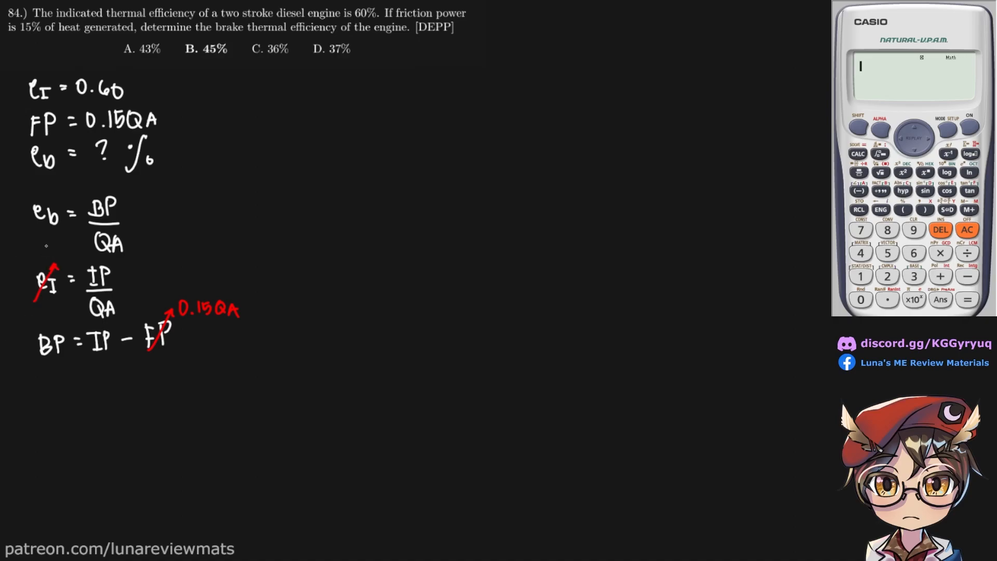
text(0.60)
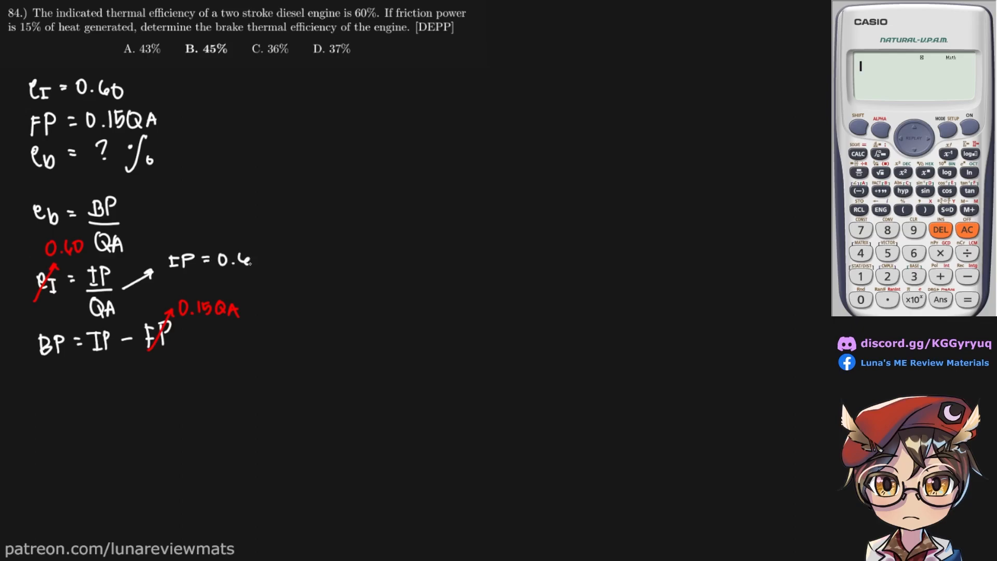
text(0QA)
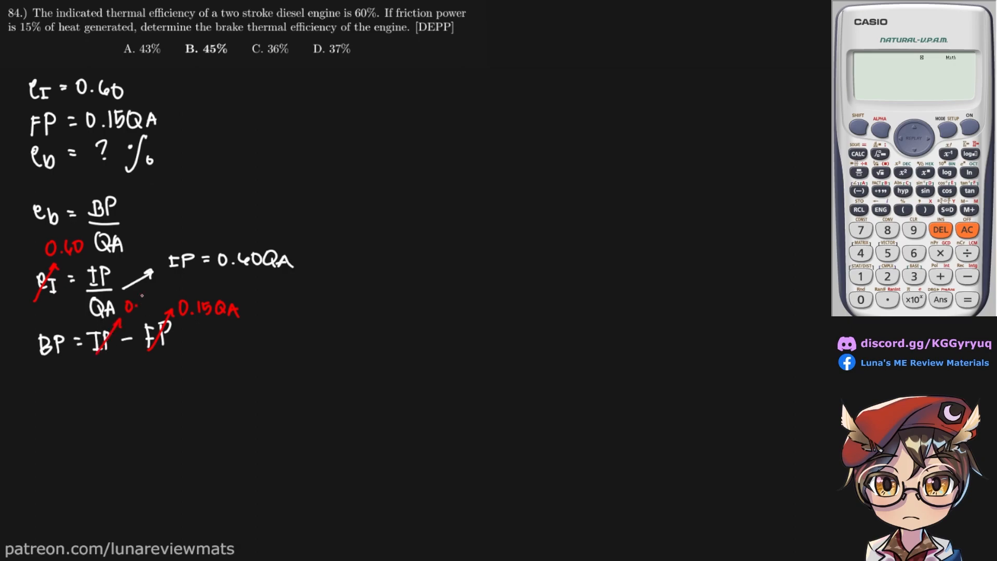
text(0.60QA)
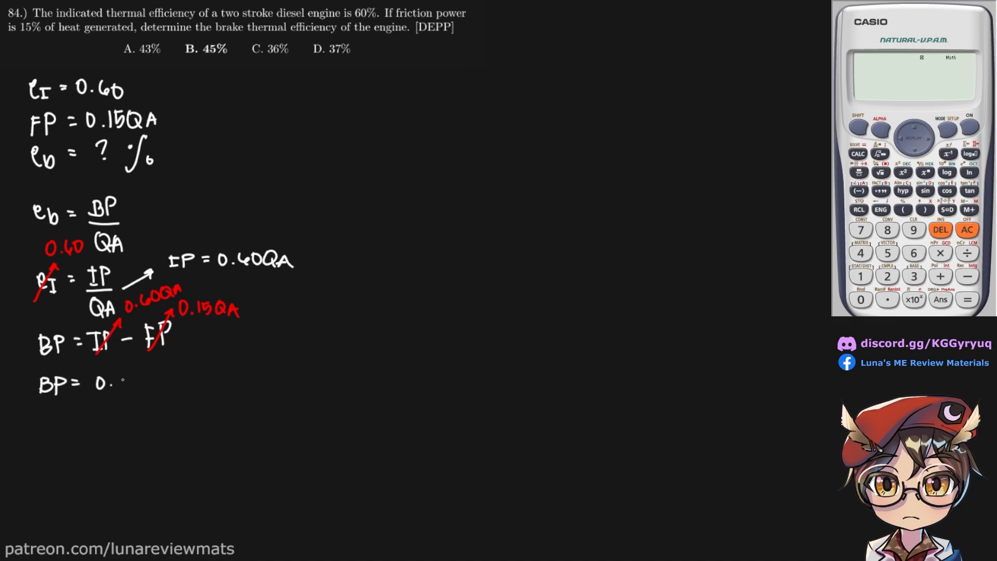
Write BP = 0.45QA and strike BP in eb = BP/QA for substitution
text(45QA)
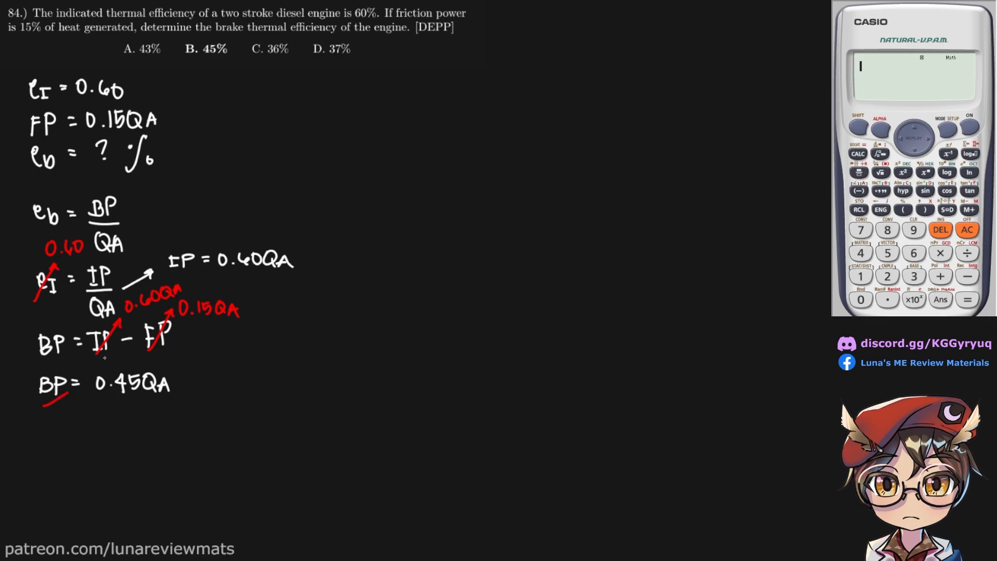
drag(98, 220, 126, 201)
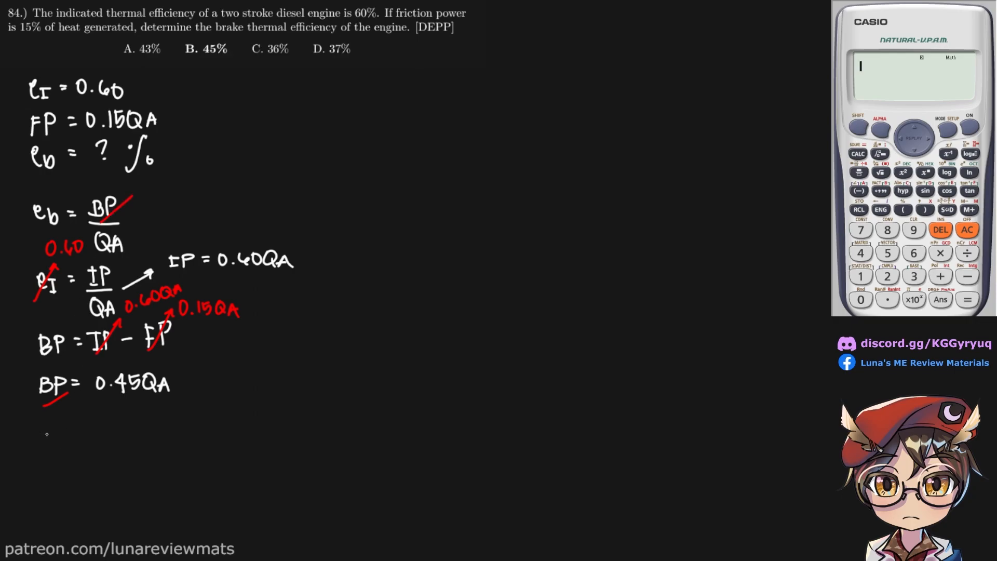
Write eb = 0.45QA/QA = 45%, cancel QA and double-underline the 45% answer
text(eb =)
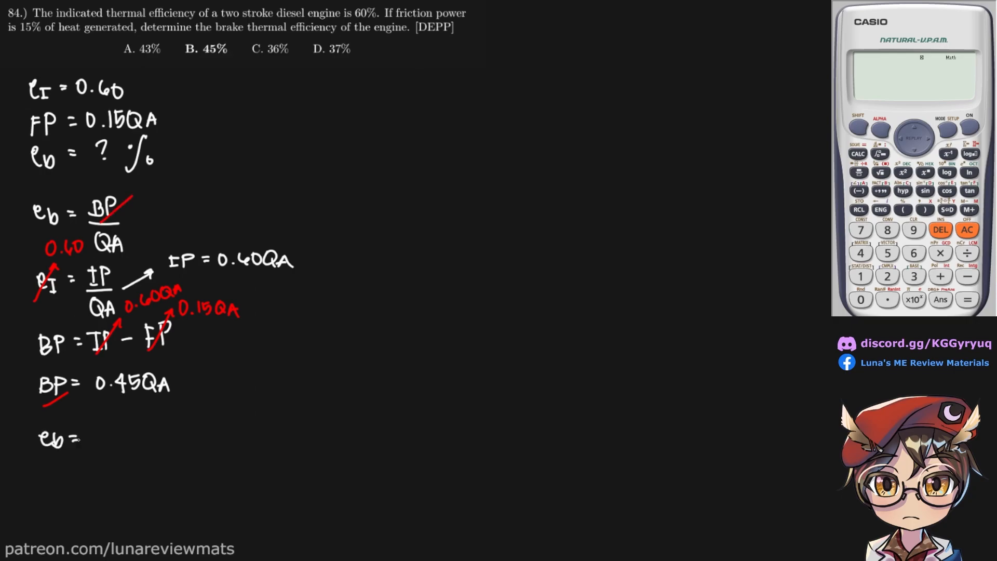
text(0.45QA/QA =)
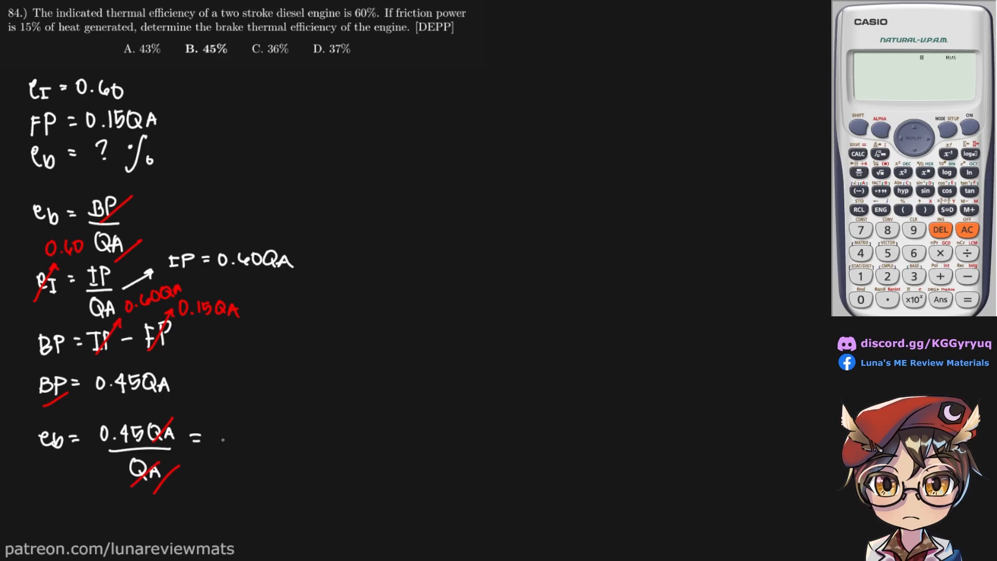
text(45%)
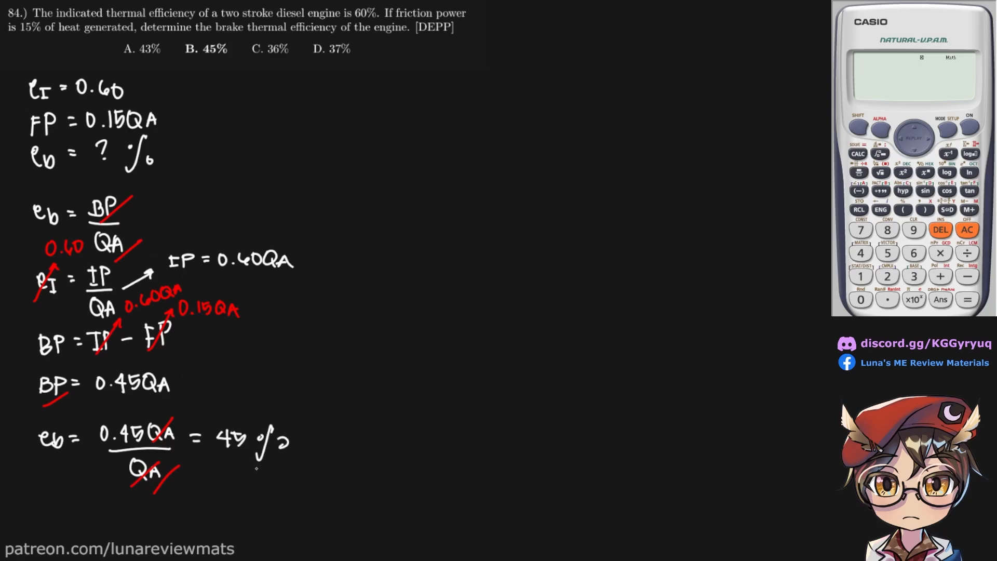
drag(235, 474, 299, 443)
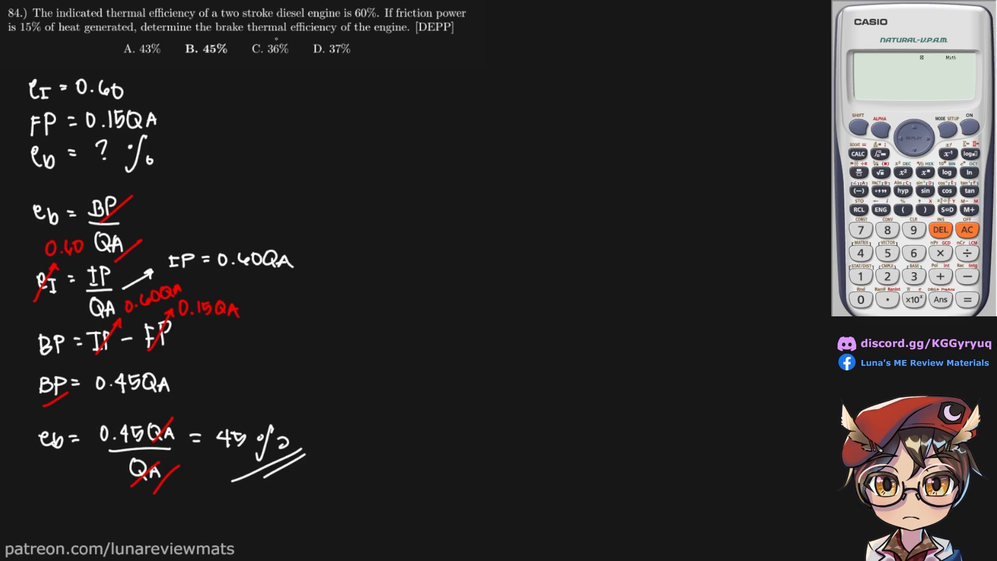